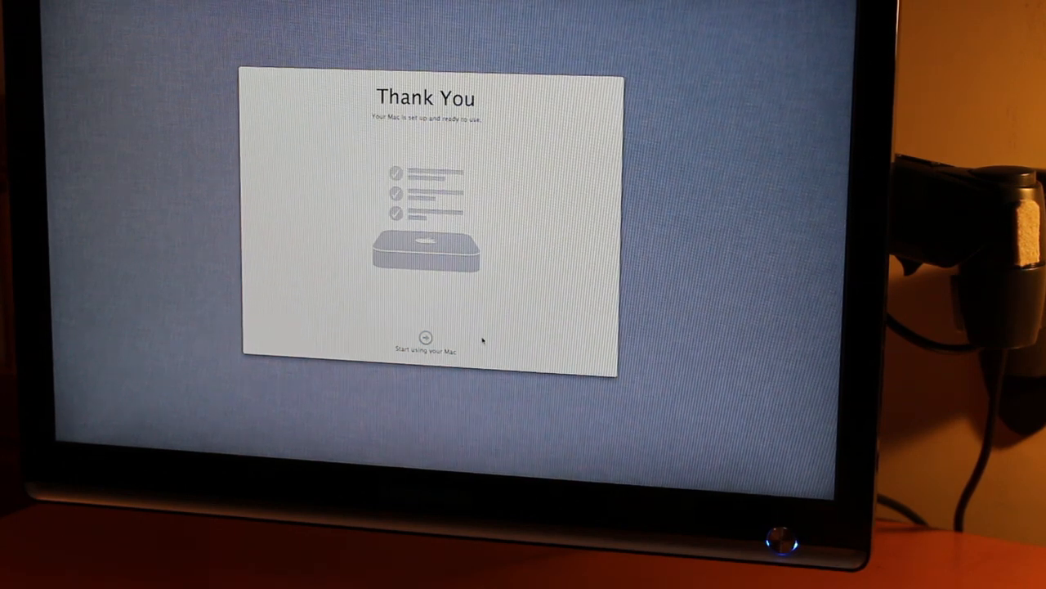
Step: Confirm the Thank You screen's 'Start using your Mac' arrow to complete Mountain Lion setup
left_click(428, 338)
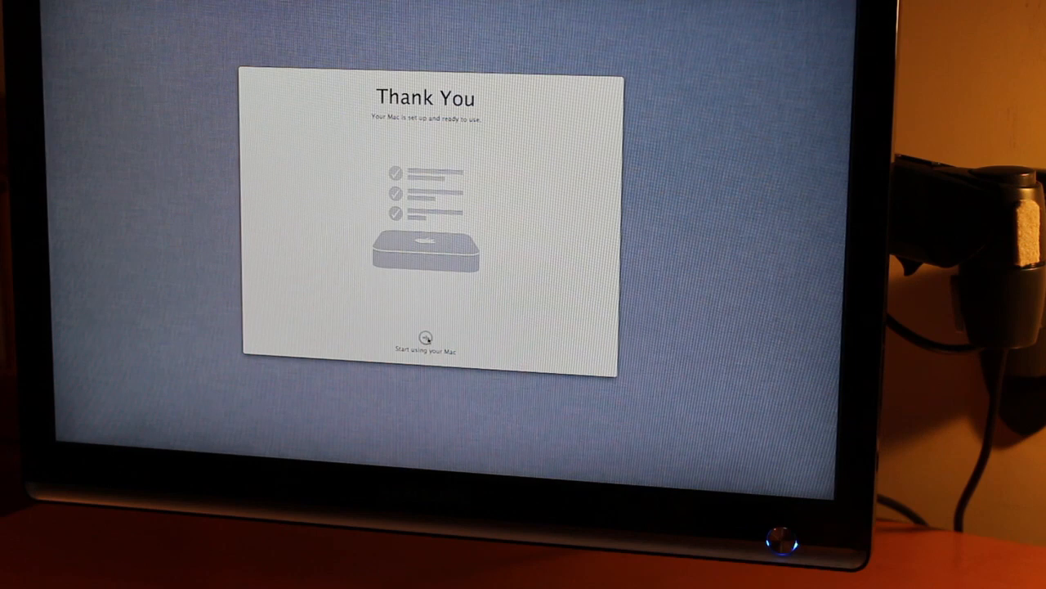
left_click(426, 338)
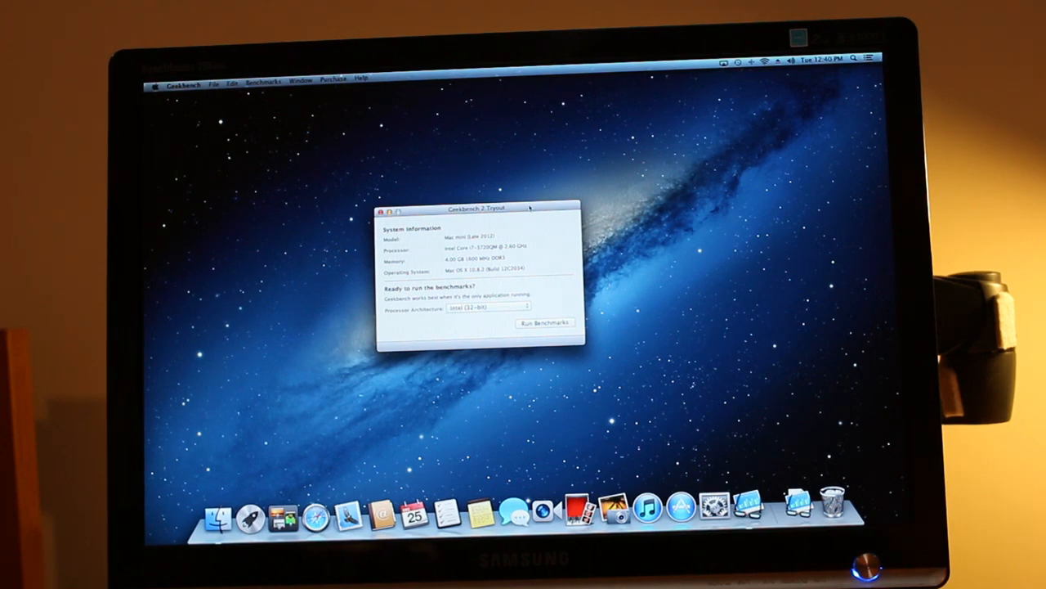
Step: Run the Geekbench benchmarks and scroll the uploaded results page showing score 11785
left_click(545, 322)
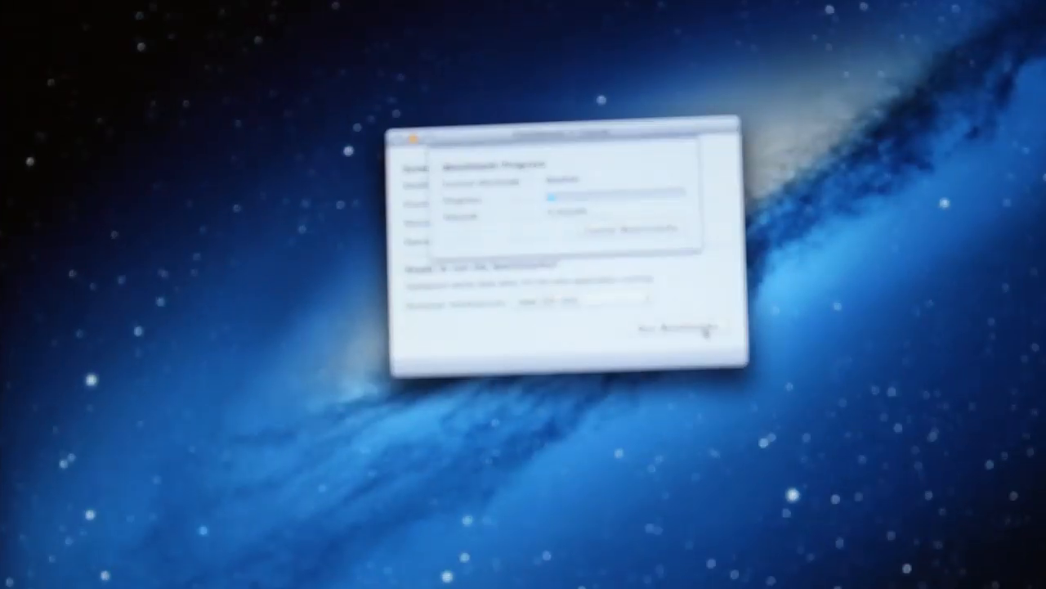
left_click(696, 328)
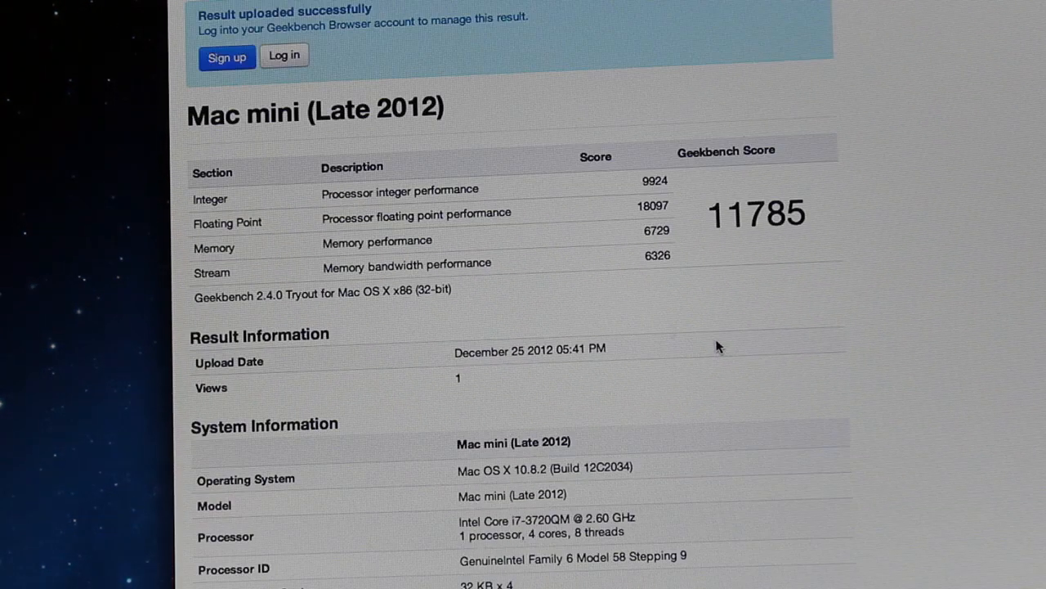
scroll("down", 3)
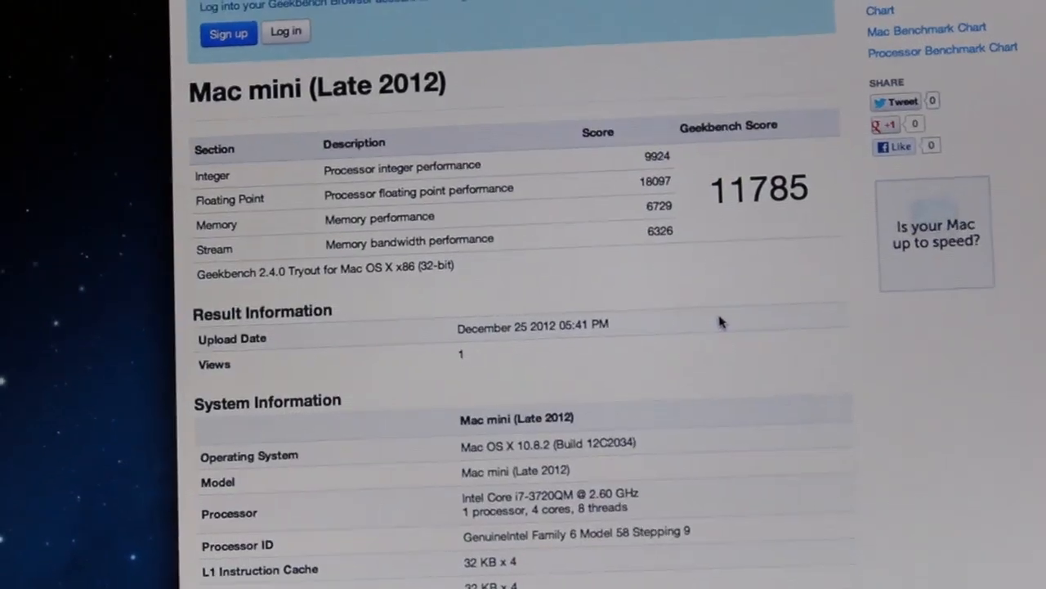